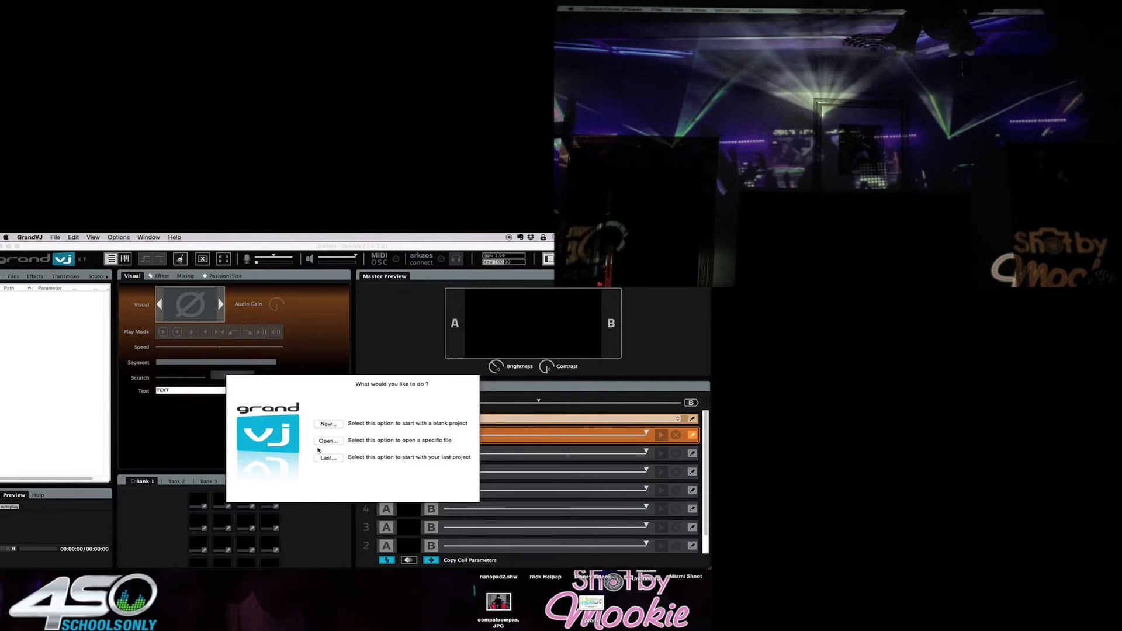
# Start the GrandVJ session from the startup dialog's New/Open/Last choice
pyautogui.click(327, 456)
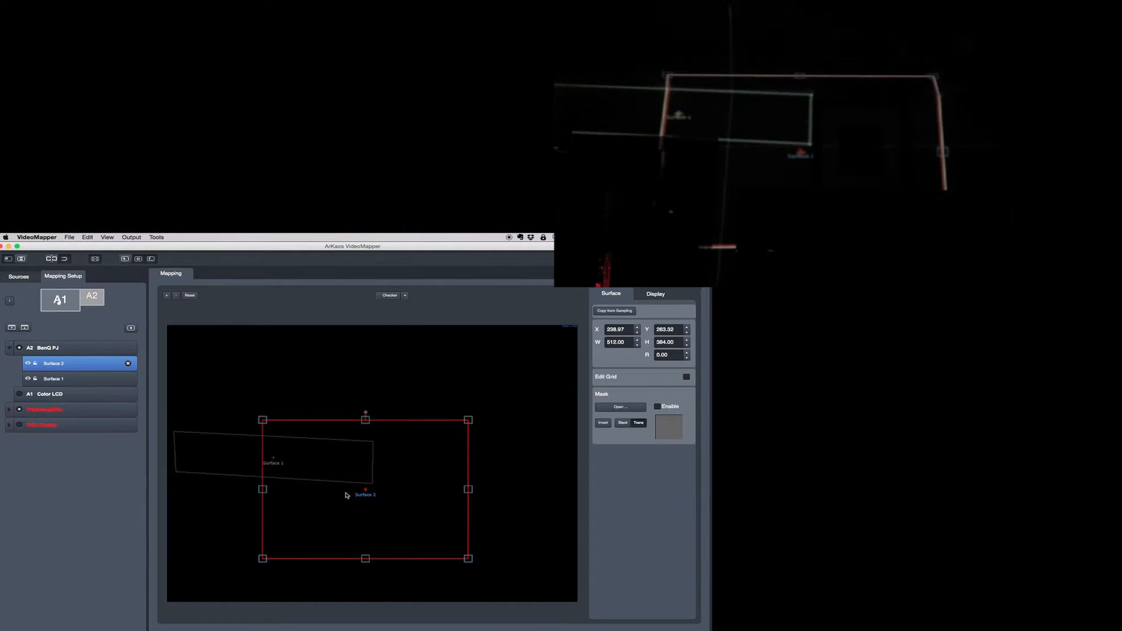
# Drag Surface 2 down so it sits below and right of Surface 1 on the canvas
pyautogui.moveTo(365, 489); pyautogui.dragTo(408, 541)
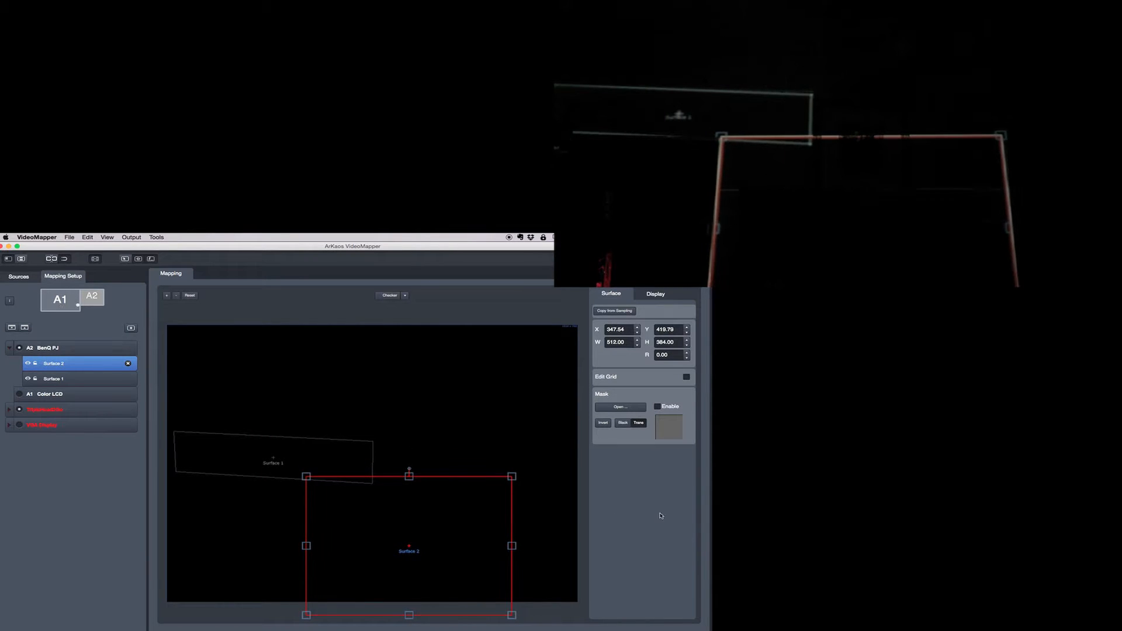
pyautogui.click(686, 377)
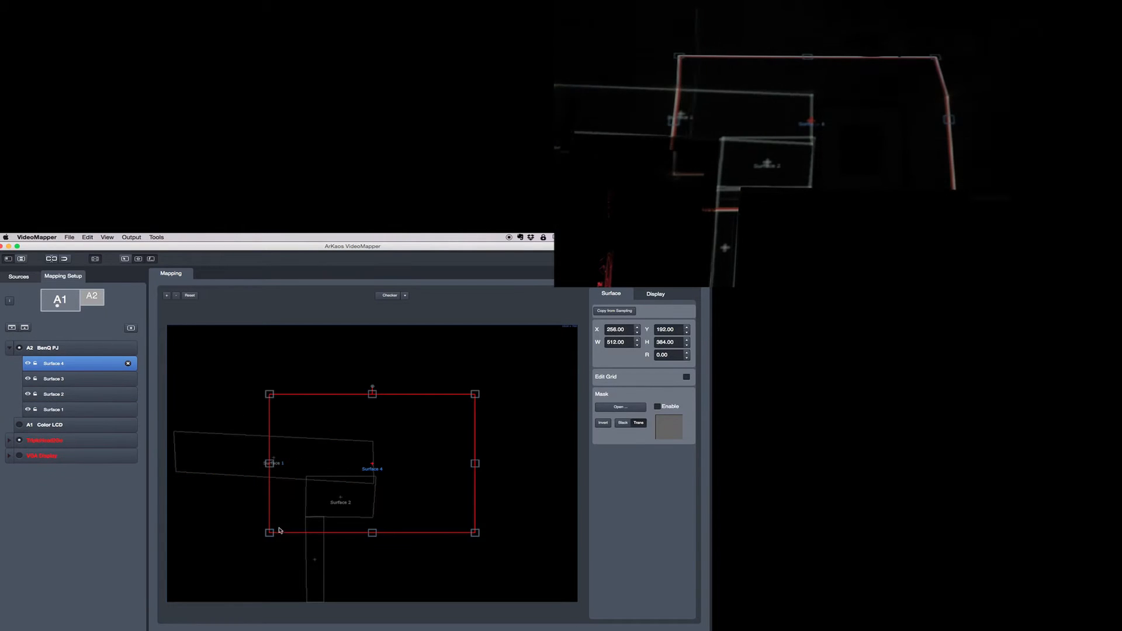
# Select Surface 4 in Mapping Setup to shape it into the narrow strip beside Surface 1
pyautogui.click(54, 409)
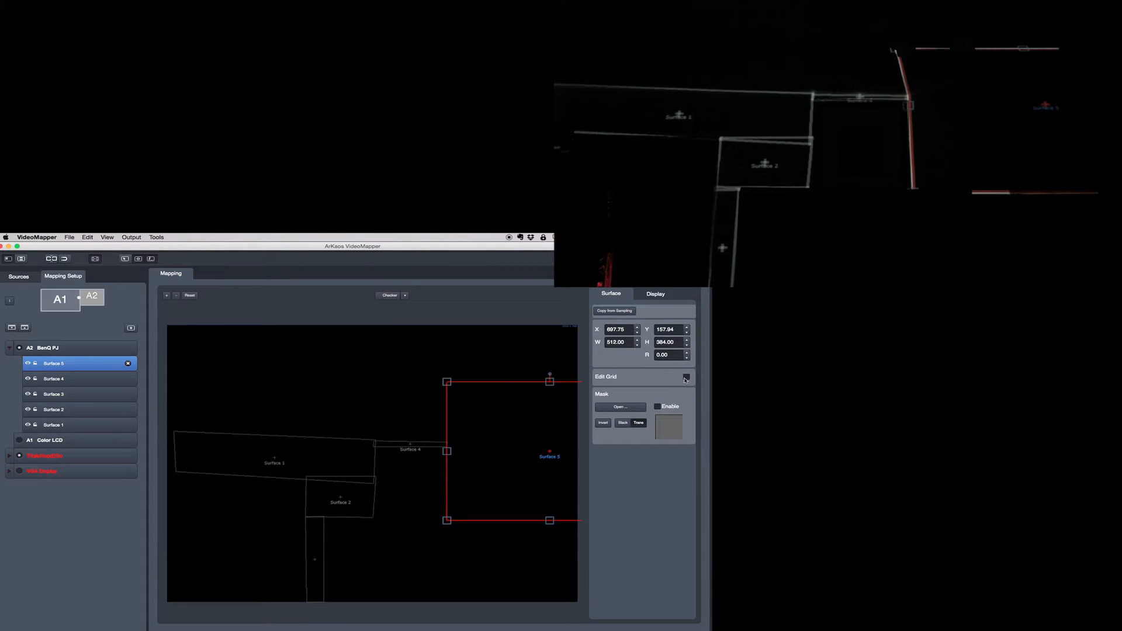
# Add Surface 5 to the BenQ PJ output at the right end of the wall layout
pyautogui.click(685, 377)
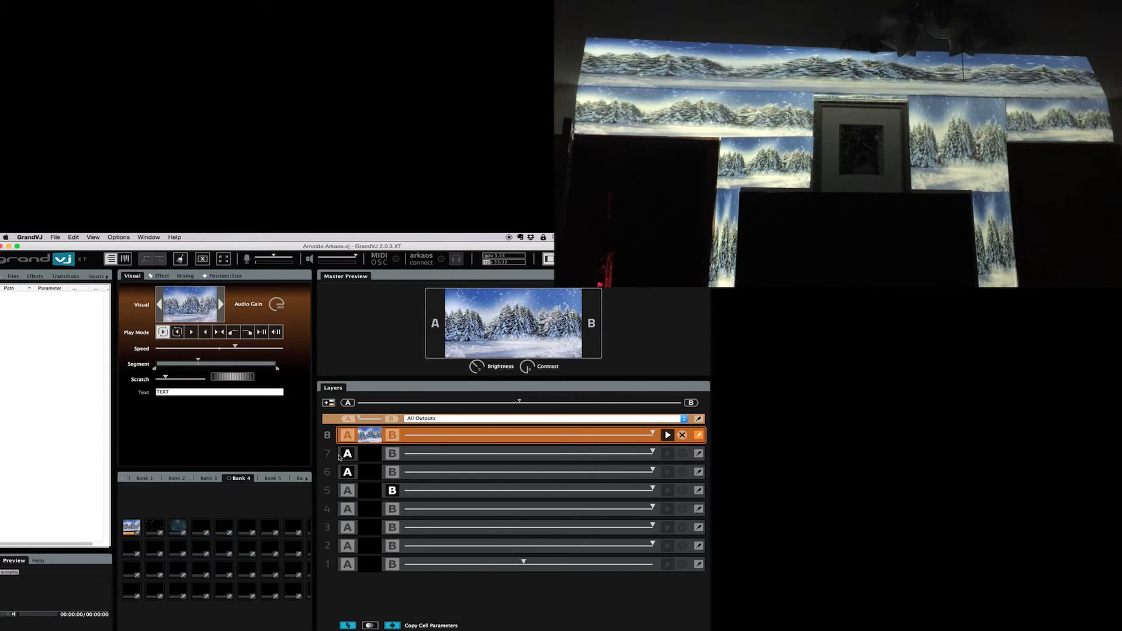
# Route layer 8's starry clip to the ceiling only and layer 7's winter clip to Surface 4
pyautogui.click(347, 454)
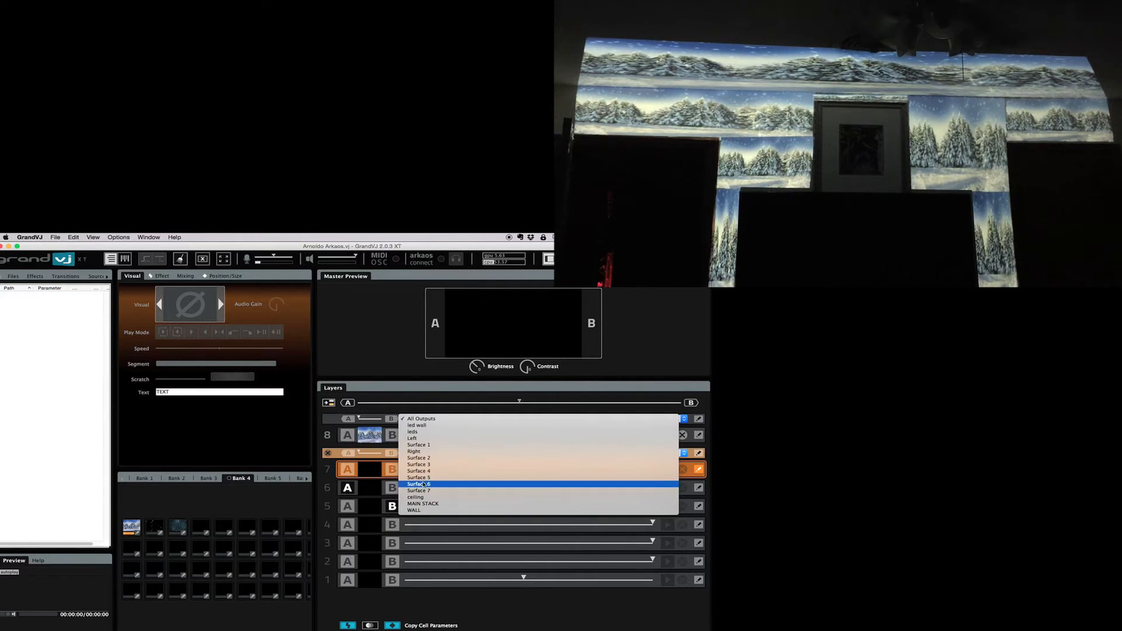
pyautogui.click(418, 484)
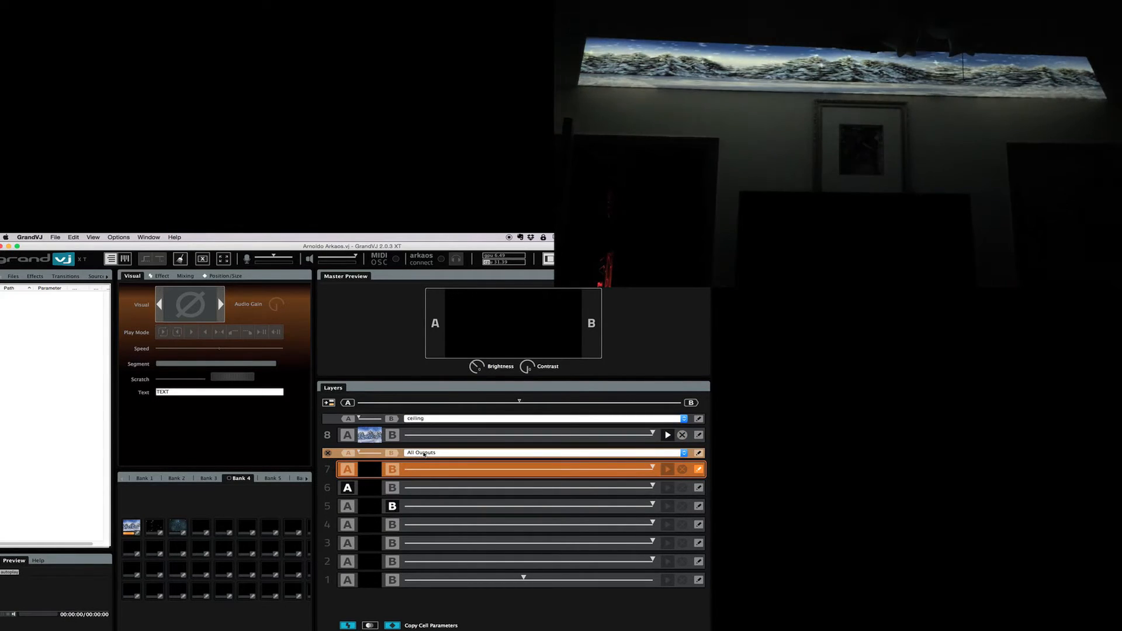
pyautogui.click(541, 452)
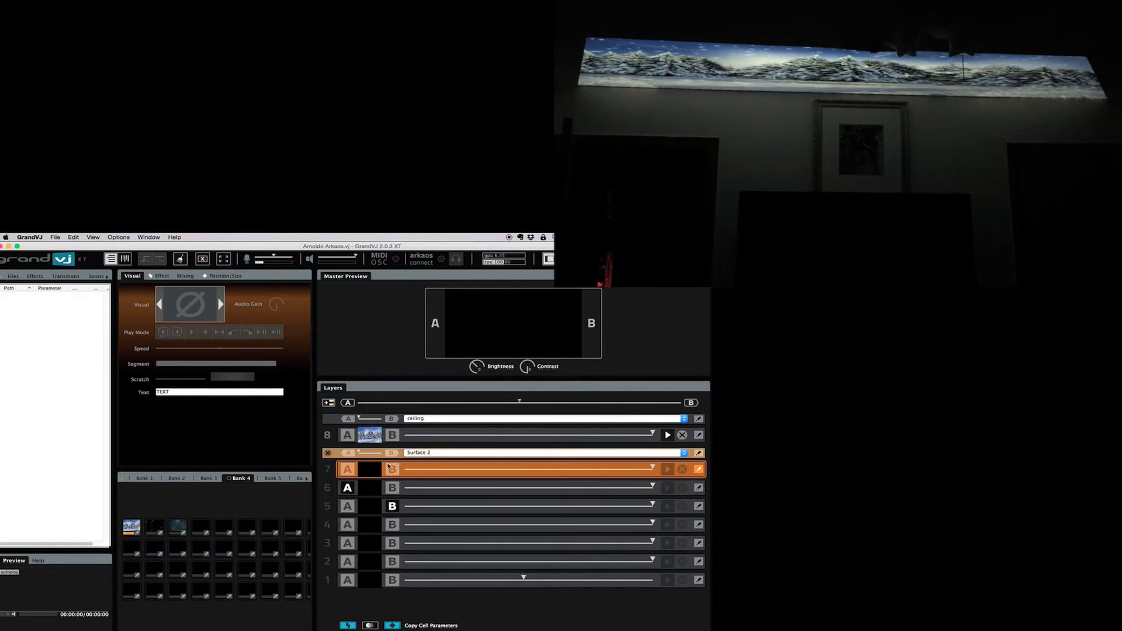
pyautogui.click(681, 452)
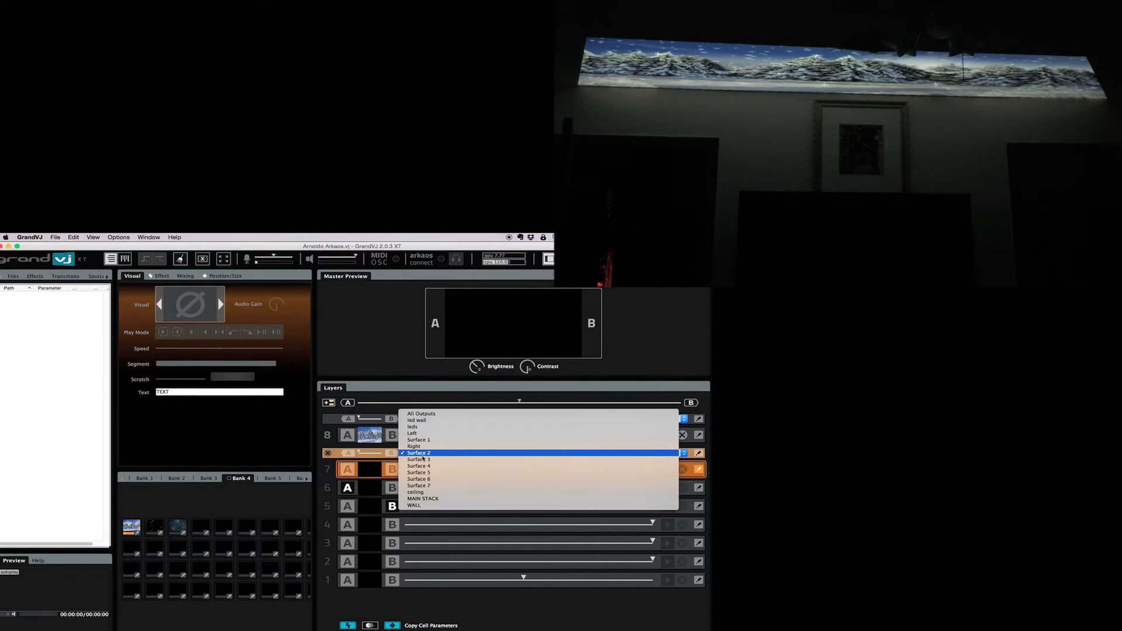
pyautogui.click(419, 467)
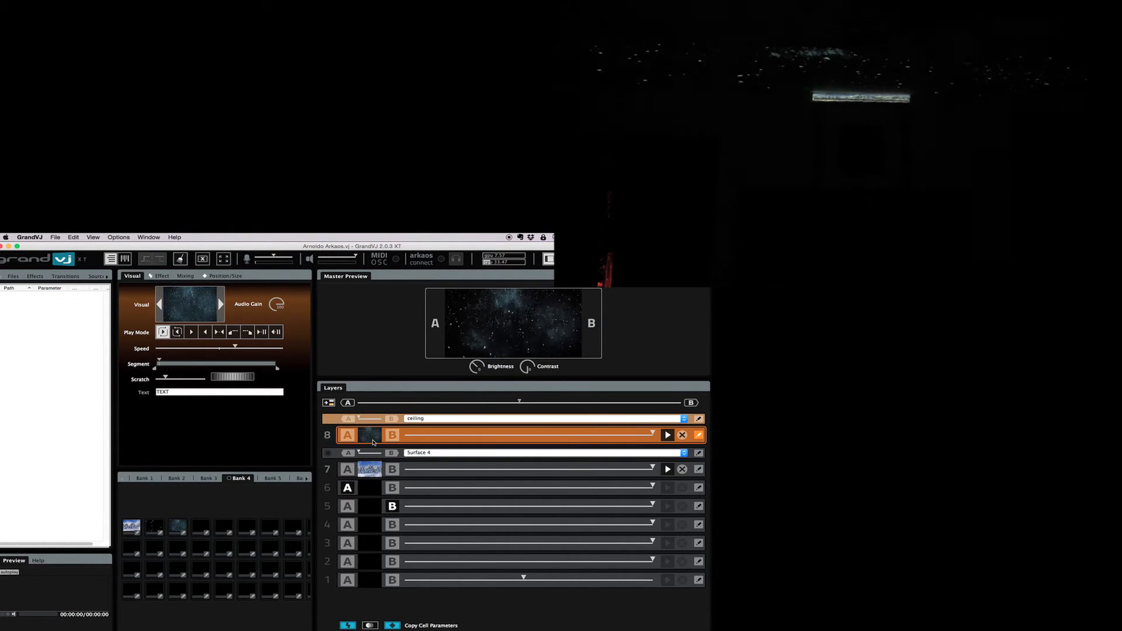
pyautogui.moveTo(370, 435)
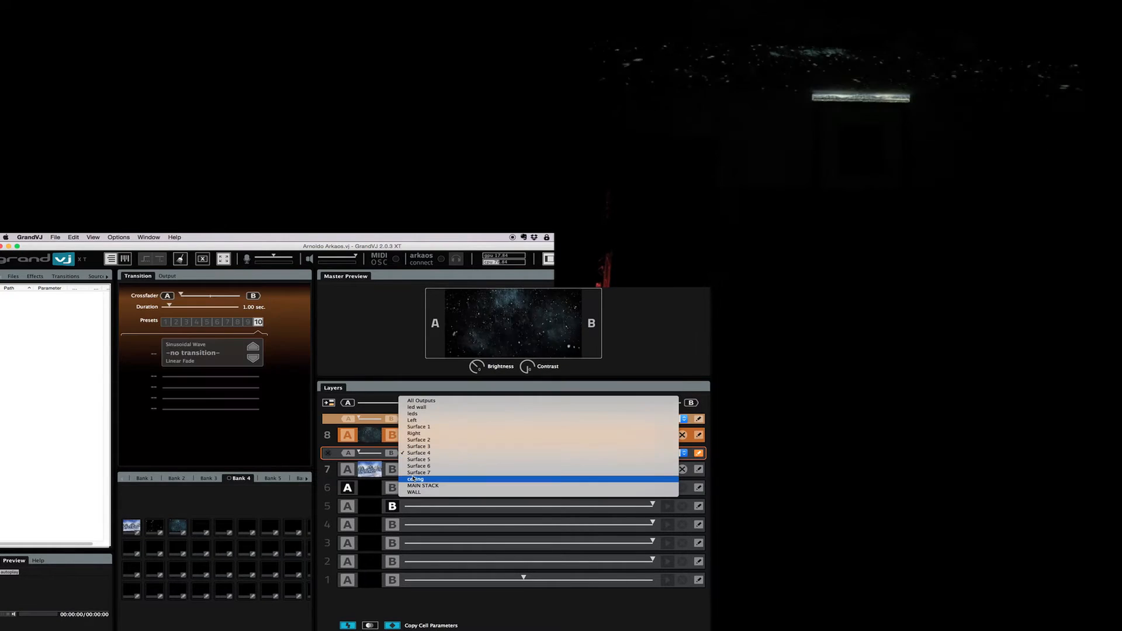
# Create a new output group named 'Bedroom Wall' in the output group editor
pyautogui.click(415, 479)
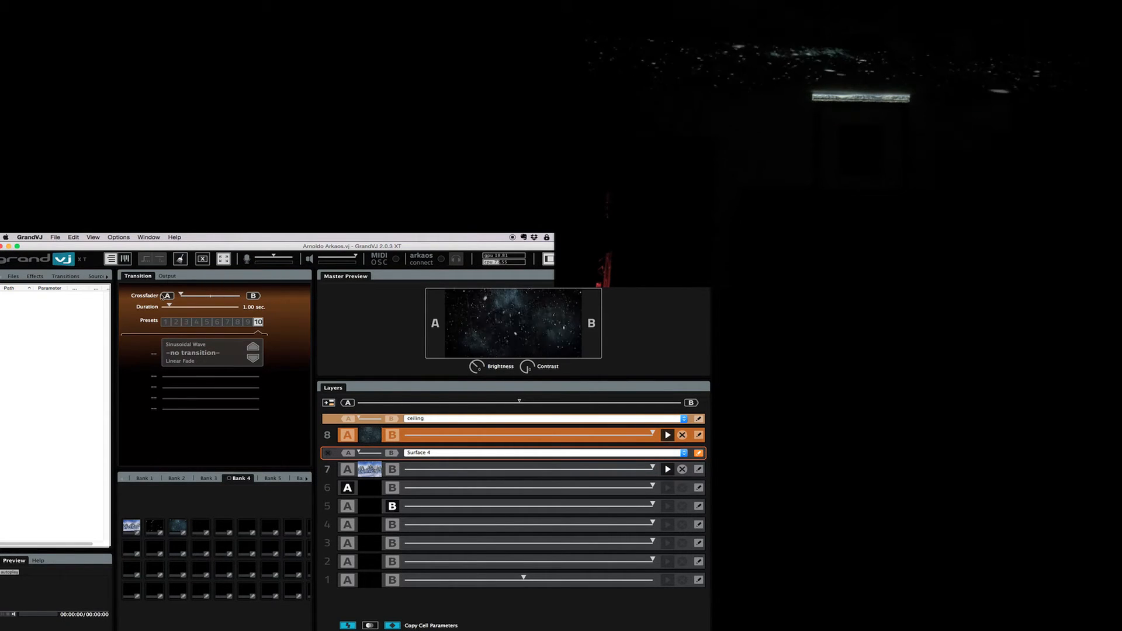
pyautogui.click(236, 306)
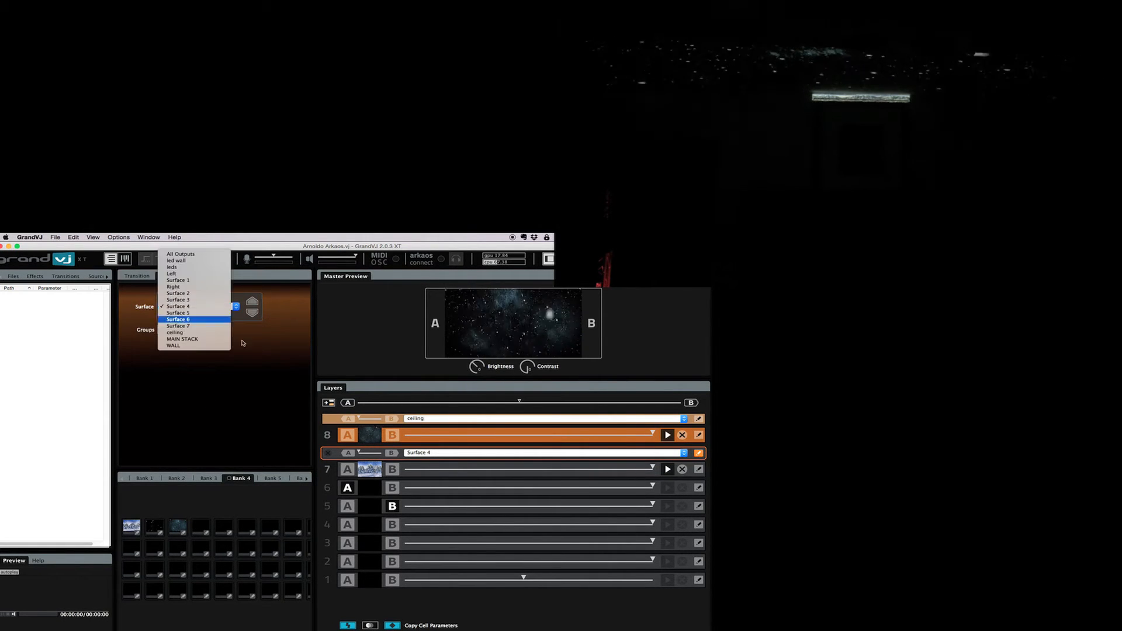
pyautogui.click(184, 330)
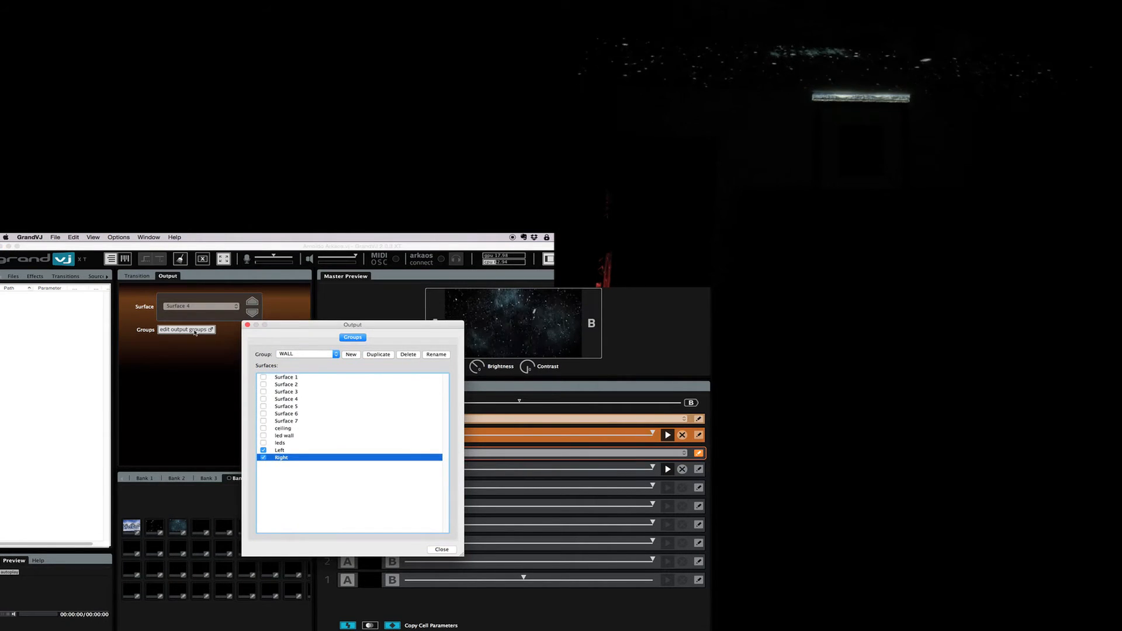
pyautogui.click(349, 354)
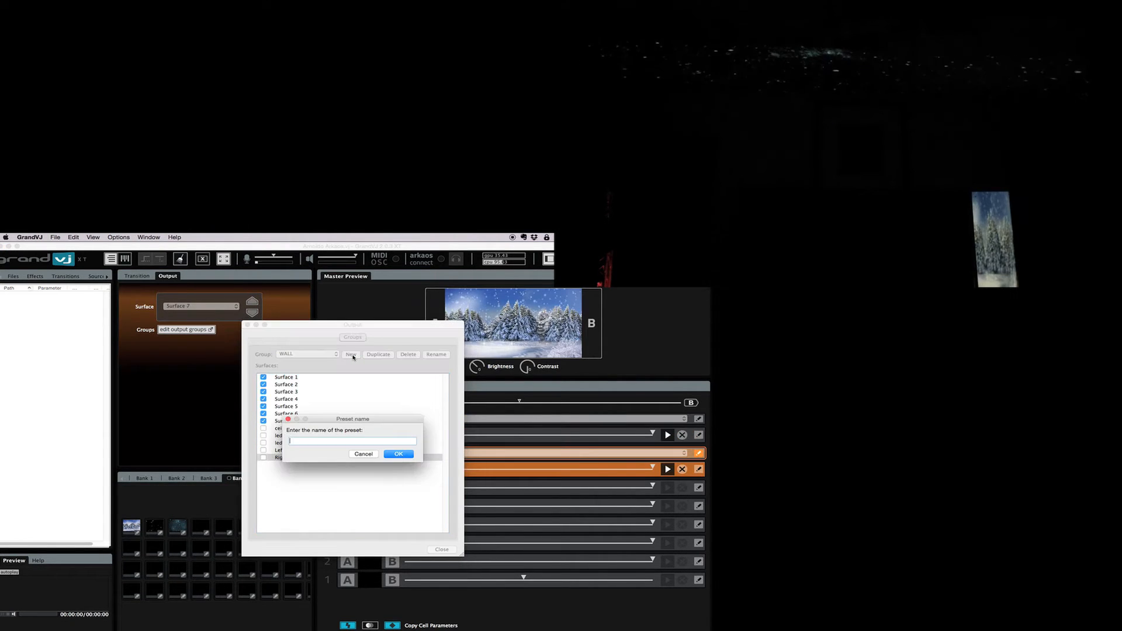
pyautogui.write('Bedroom Wall')
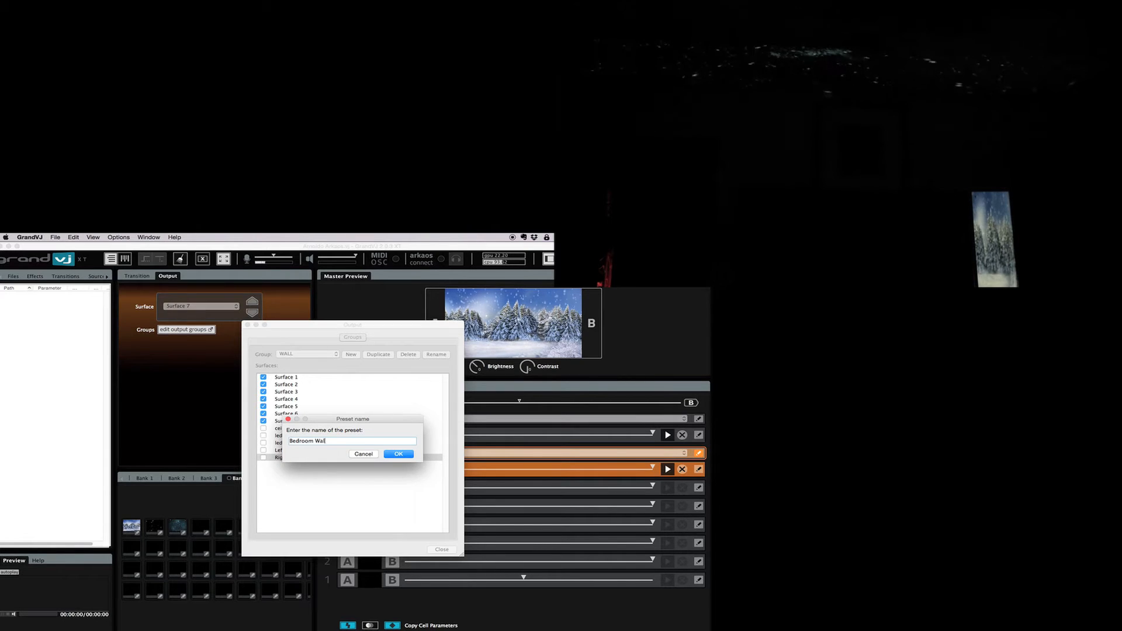
pyautogui.click(398, 453)
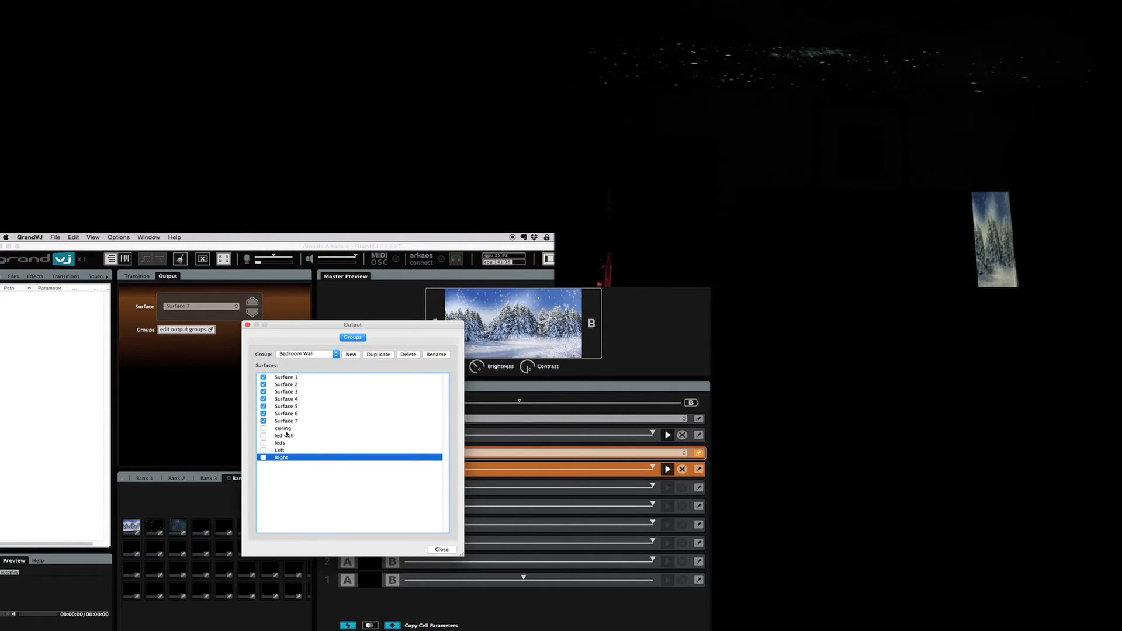
pyautogui.click(442, 549)
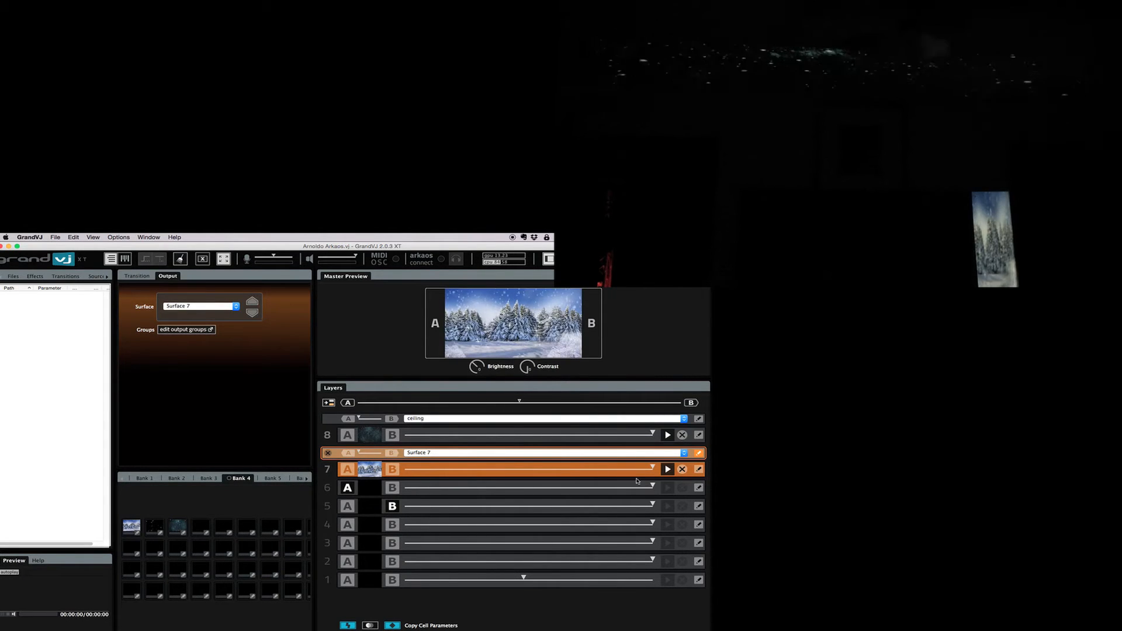
# Send layer 7's winter clip to the Bedroom Wall surface group
pyautogui.click(683, 452)
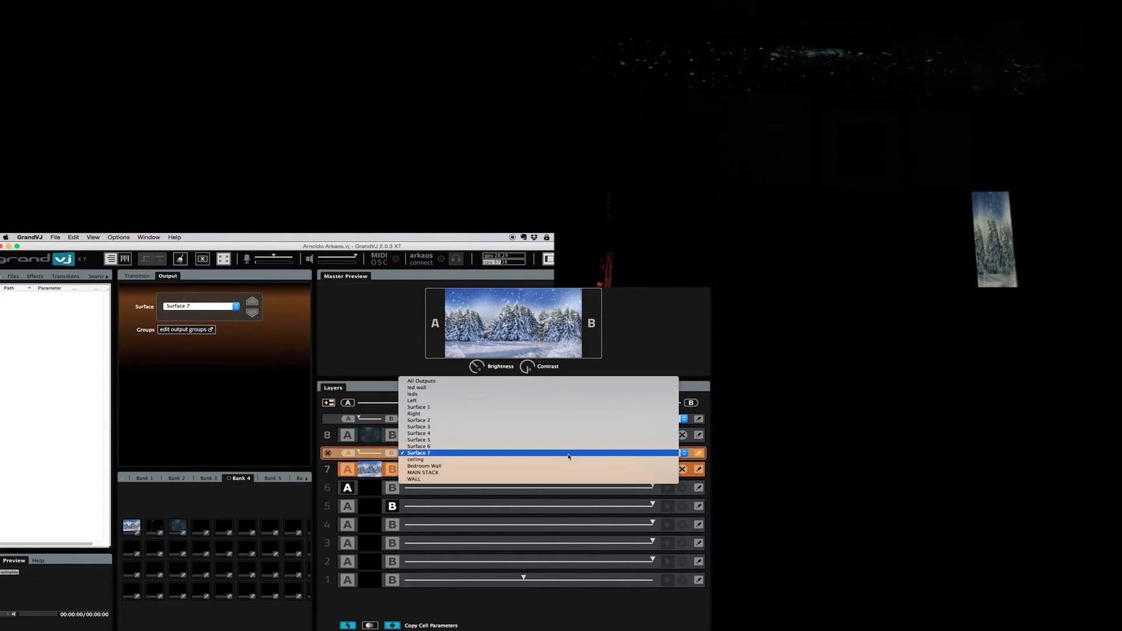
pyautogui.click(423, 466)
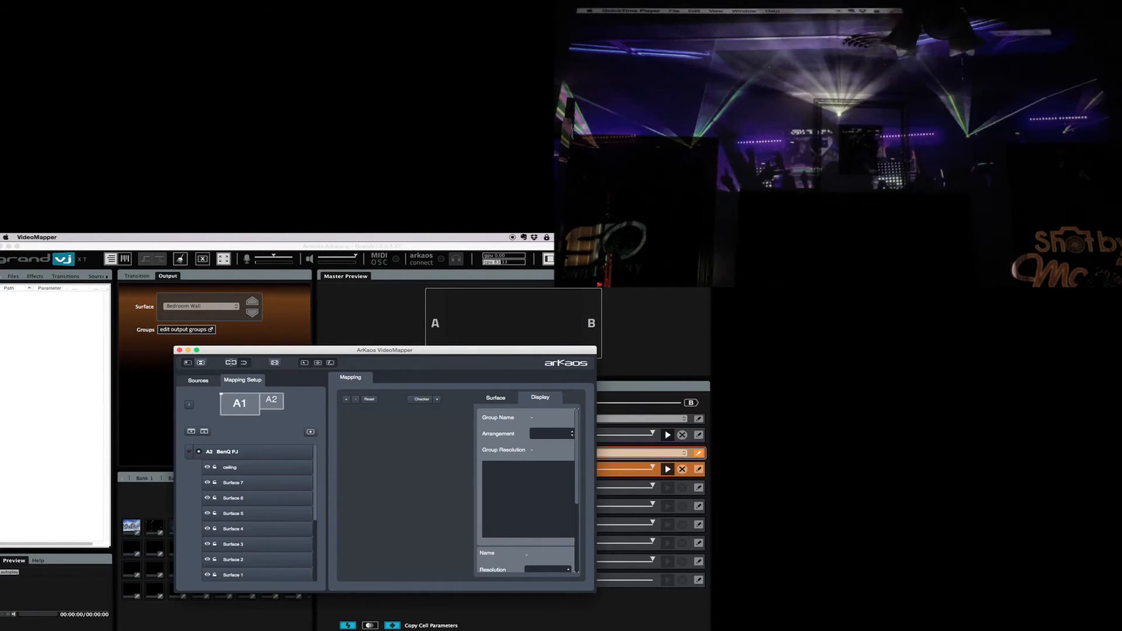
# Adjust the ceiling, Surface 7 with grid warping, Surface 5 and Surface 4 to fit the wall
pyautogui.click(226, 451)
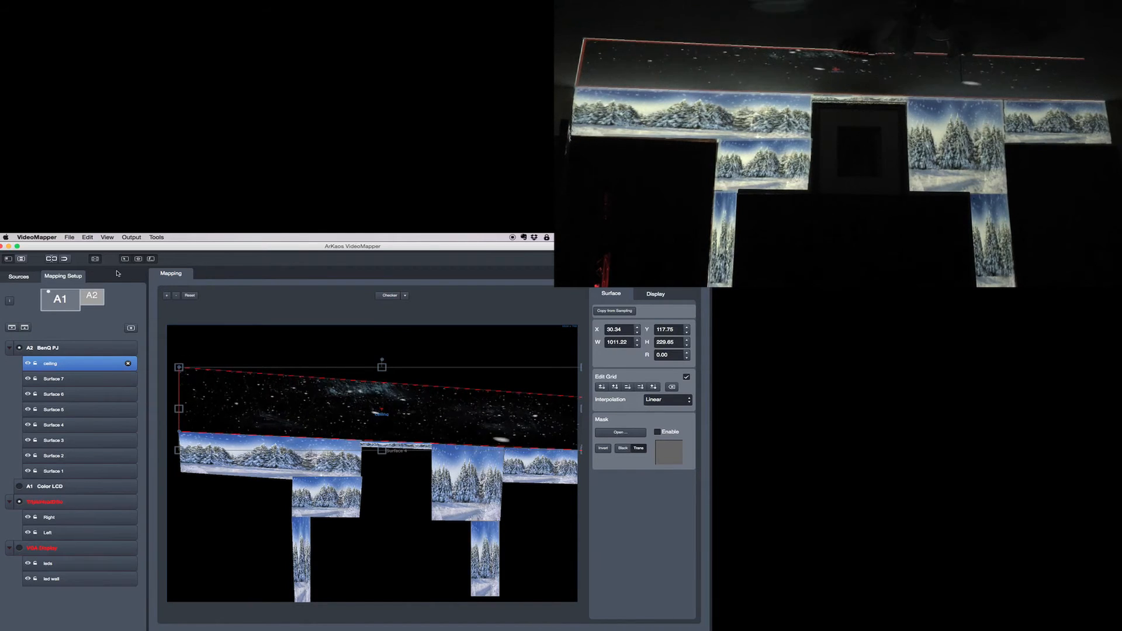
pyautogui.click(54, 378)
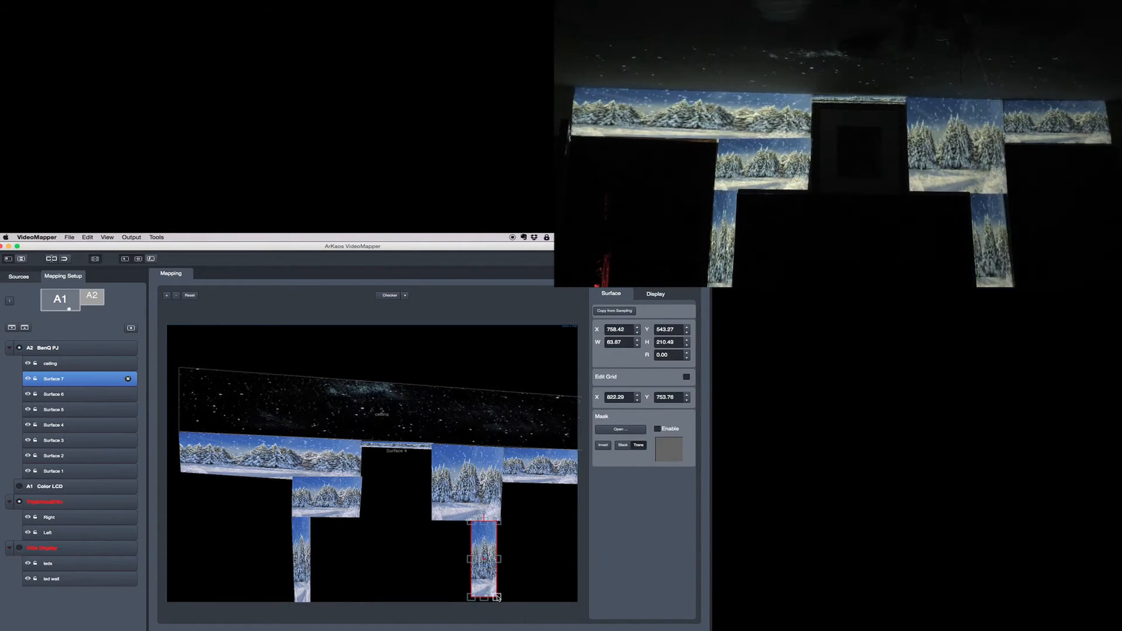
pyautogui.click(684, 376)
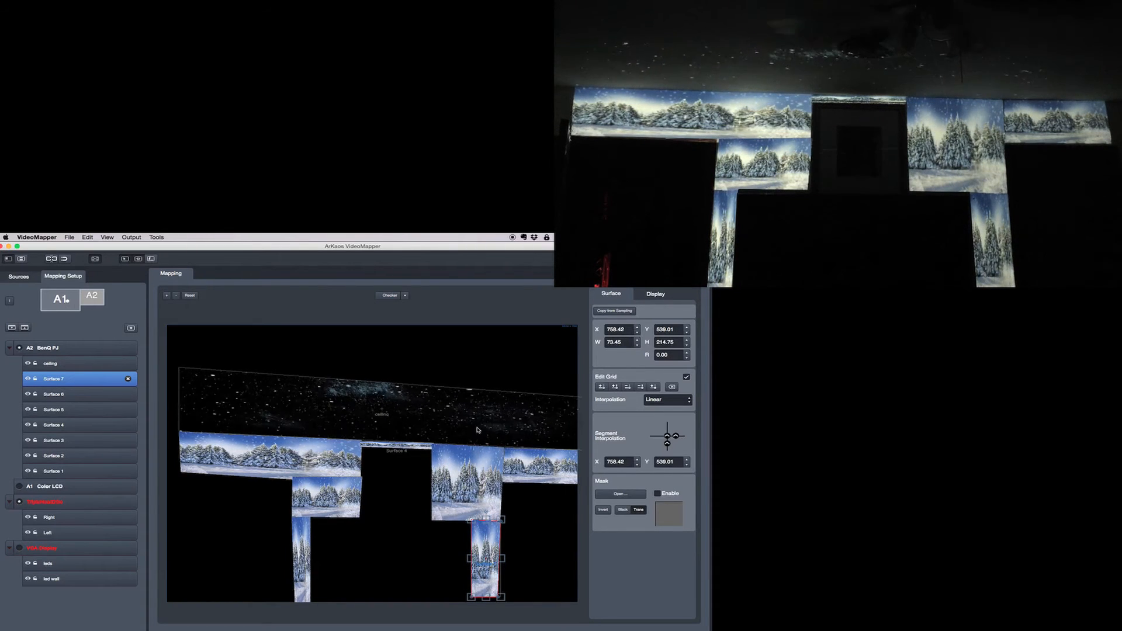
pyautogui.click(54, 409)
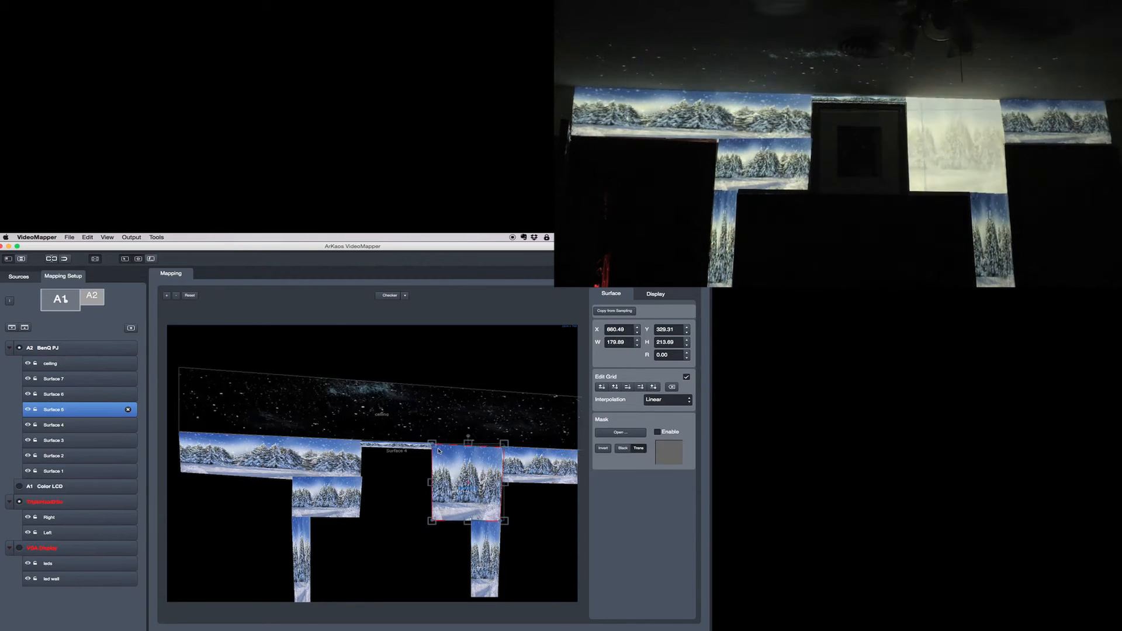
pyautogui.click(54, 424)
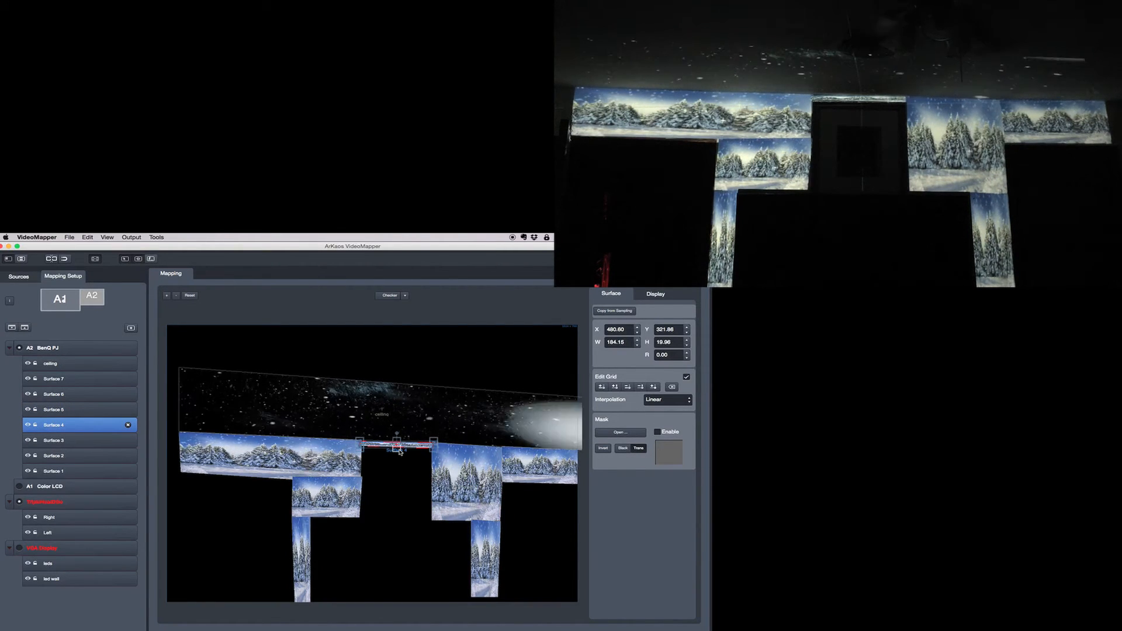
# Reshape Surface 1's wide left tree strip with its grid points to fit the wall
pyautogui.click(54, 470)
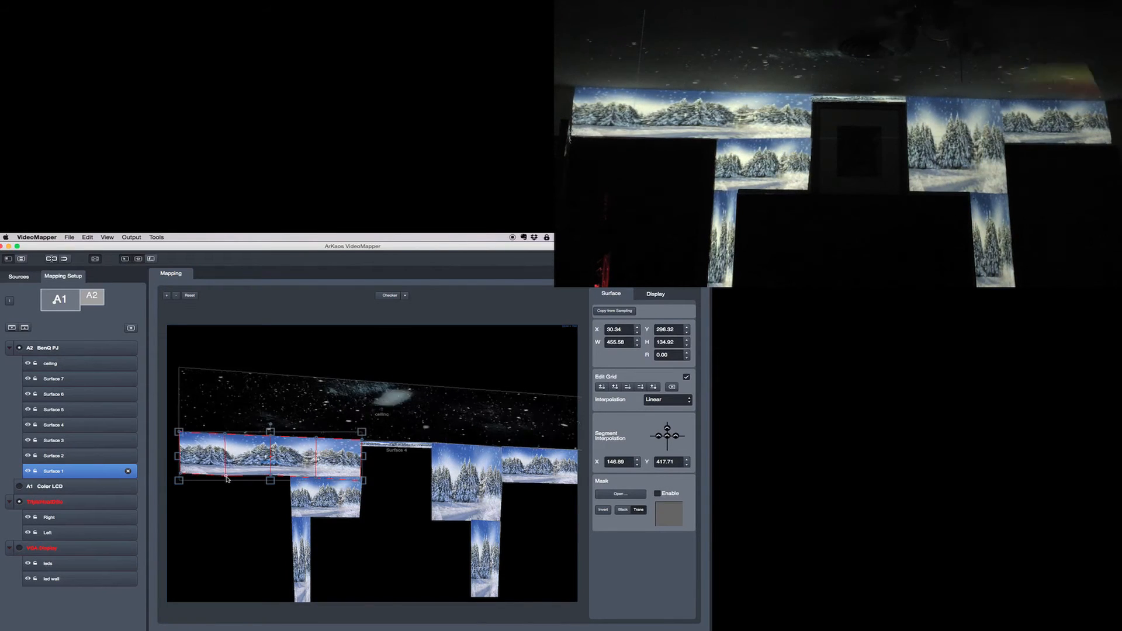
pyautogui.click(54, 424)
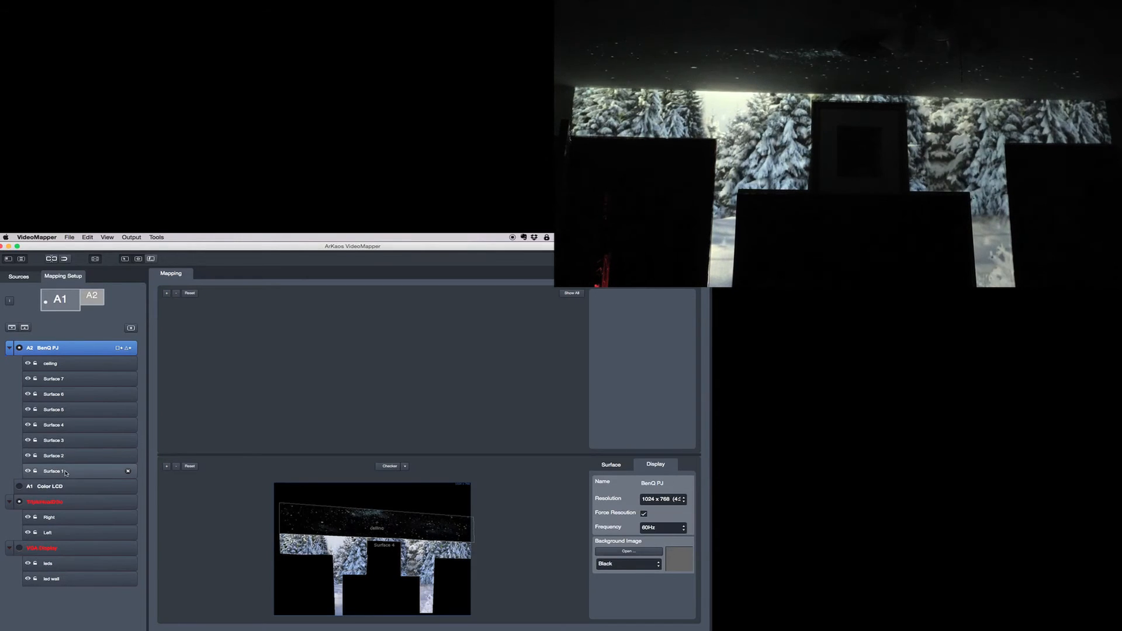
# Span one winter image across the BenQ PJ surfaces, then return to the GrandVJ mixer
pyautogui.click(54, 379)
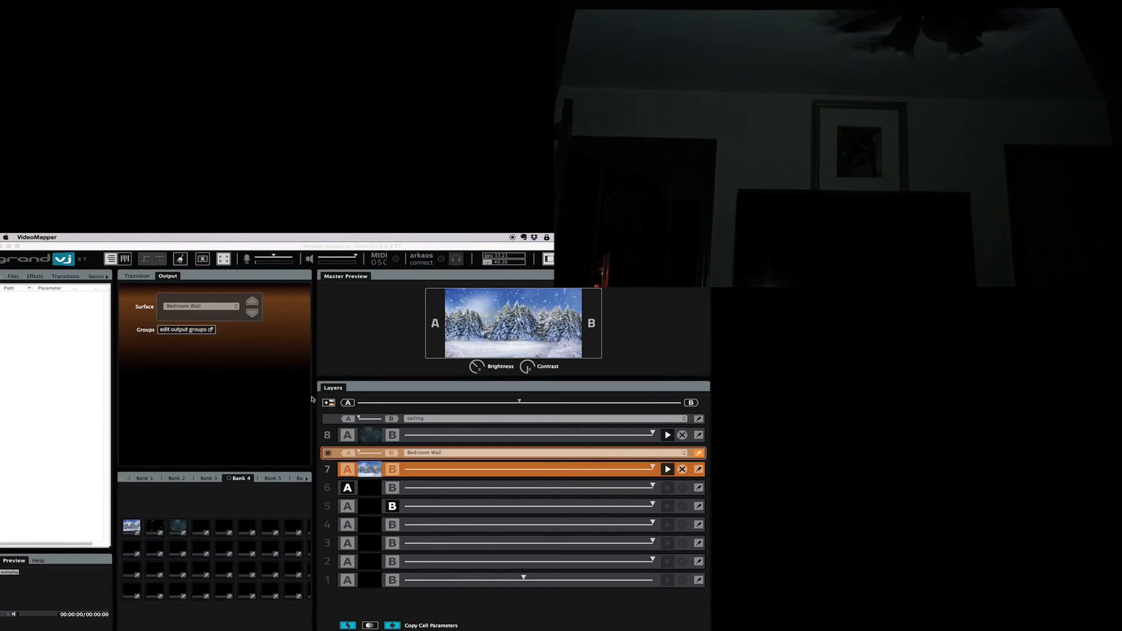
# Reduce layer 7's Size X and Y so the winter clip becomes a smaller centred picture
pyautogui.click(224, 277)
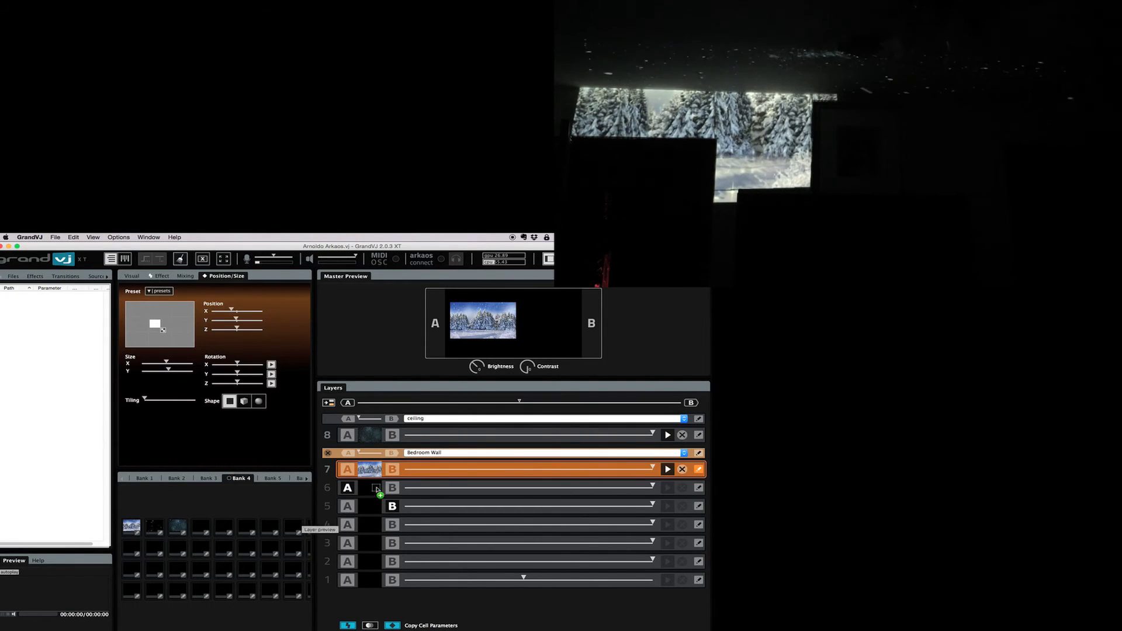
# Drop a winter clip from Bank 4 onto layer 6 and start it playing
pyautogui.click(370, 487)
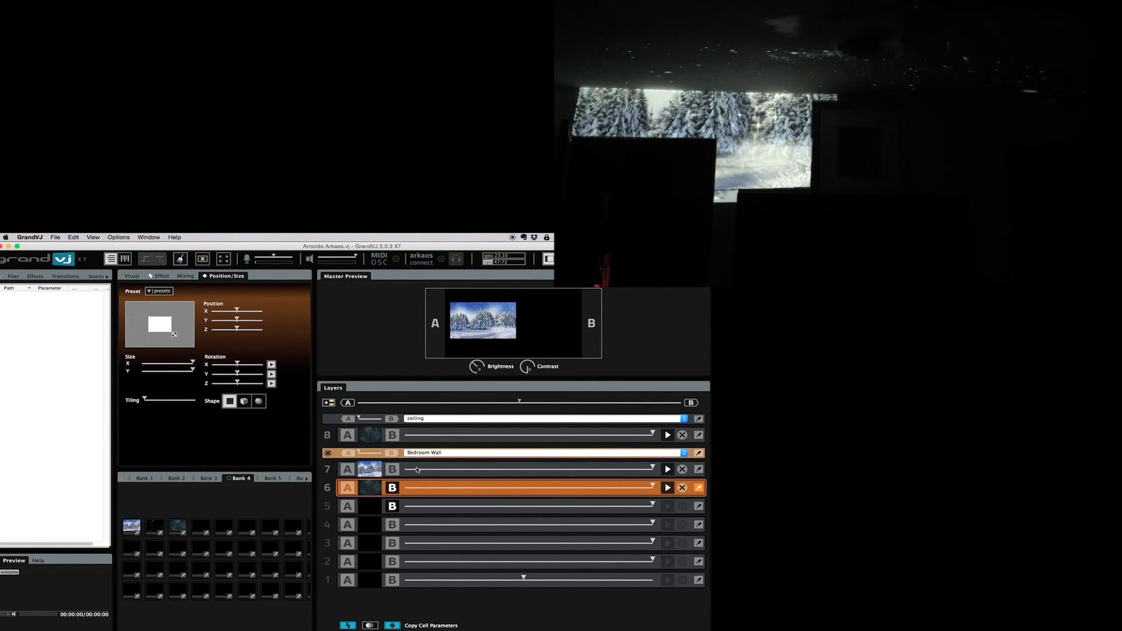
# Return to layer 7 and apply a Position/Size preset so the trees cover every wall surface
pyautogui.click(347, 469)
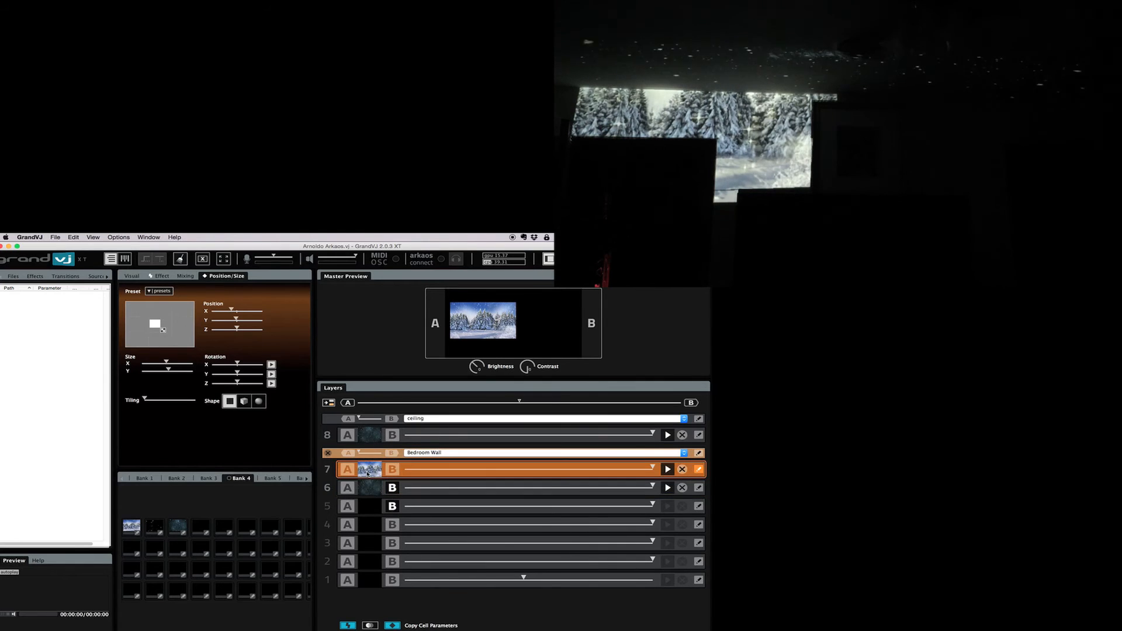
pyautogui.click(159, 291)
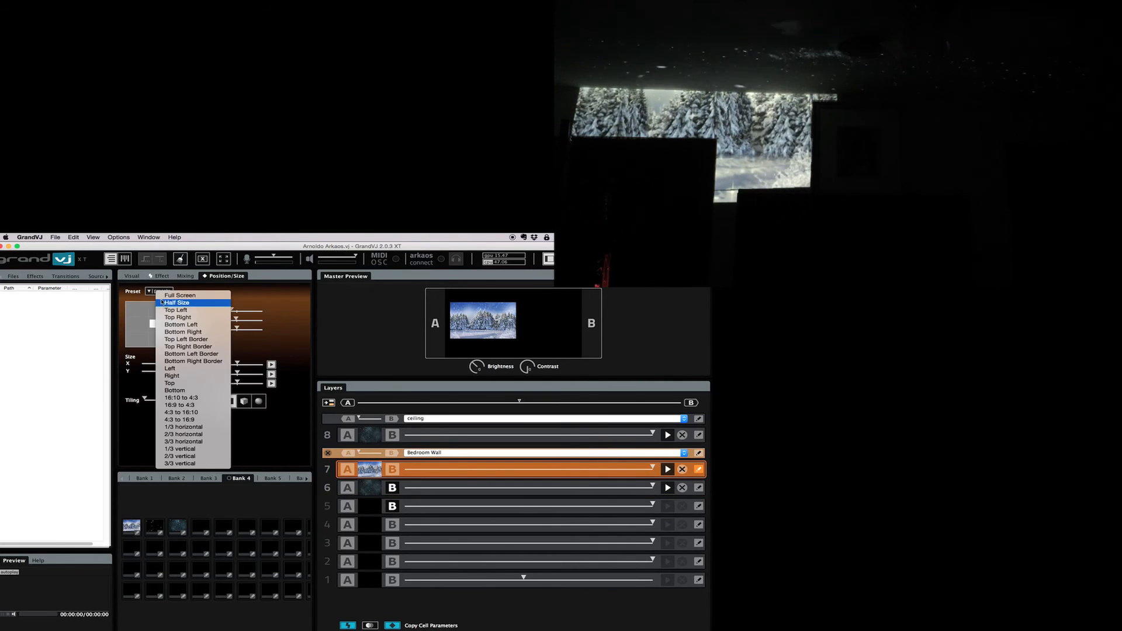
pyautogui.click(177, 302)
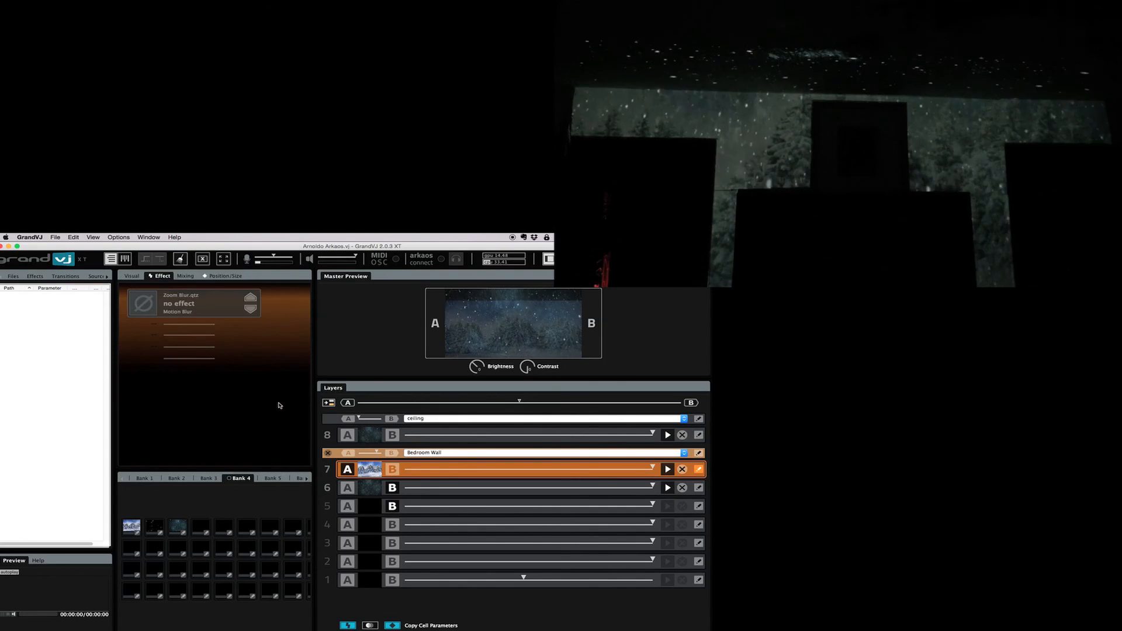
# Step layer 7's effect through Kaleido and Split Scrolling to land on Strips
pyautogui.click(250, 309)
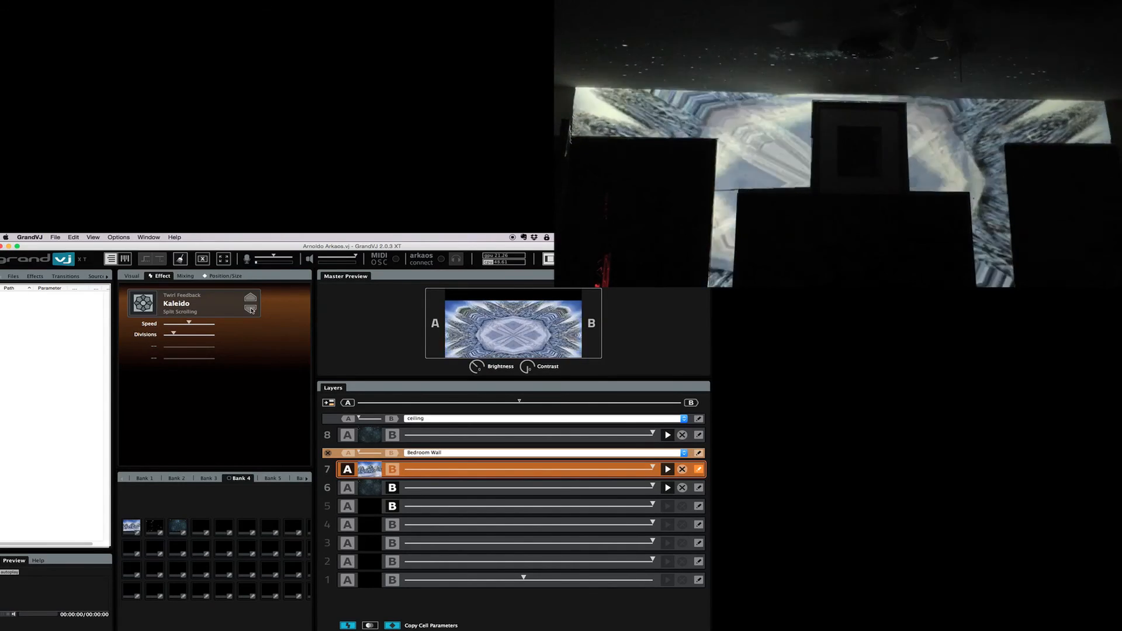
pyautogui.click(250, 297)
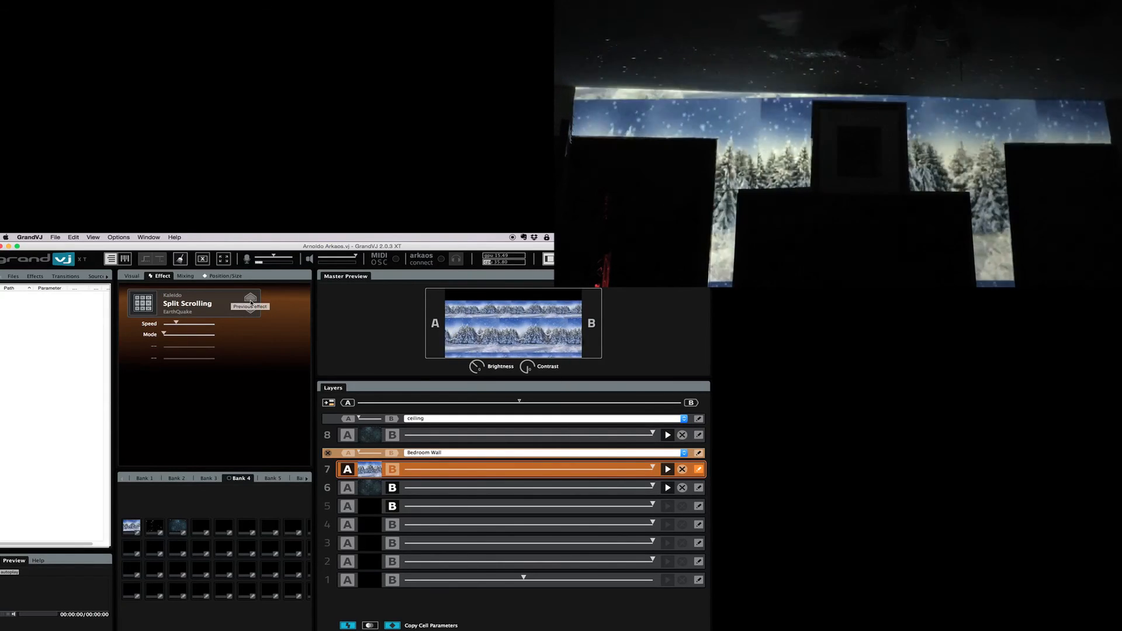
pyautogui.click(250, 297)
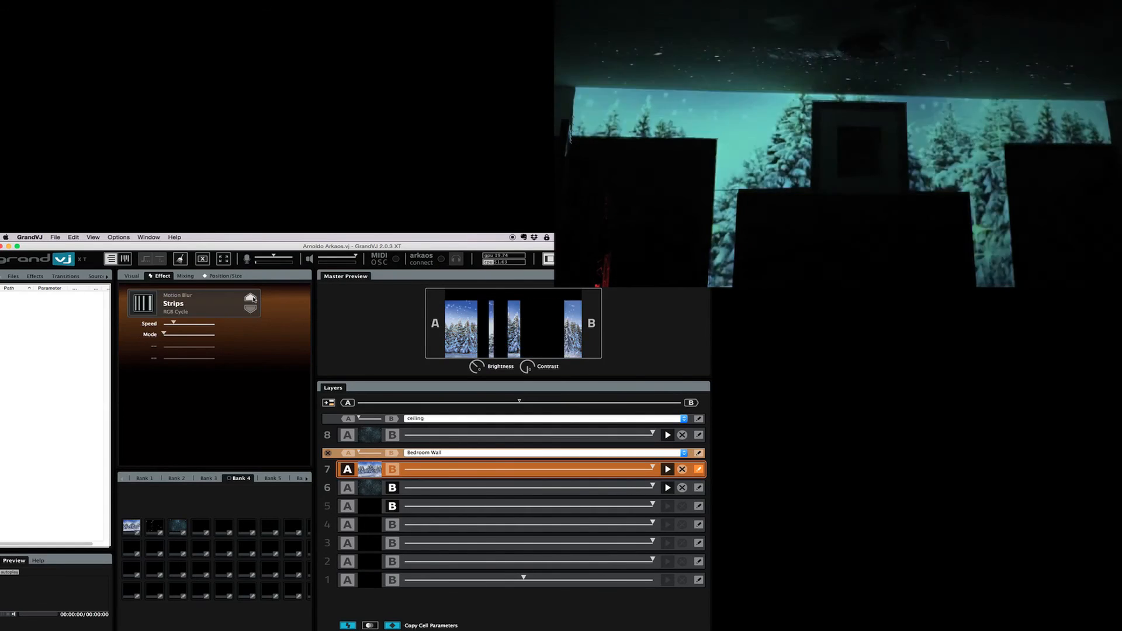